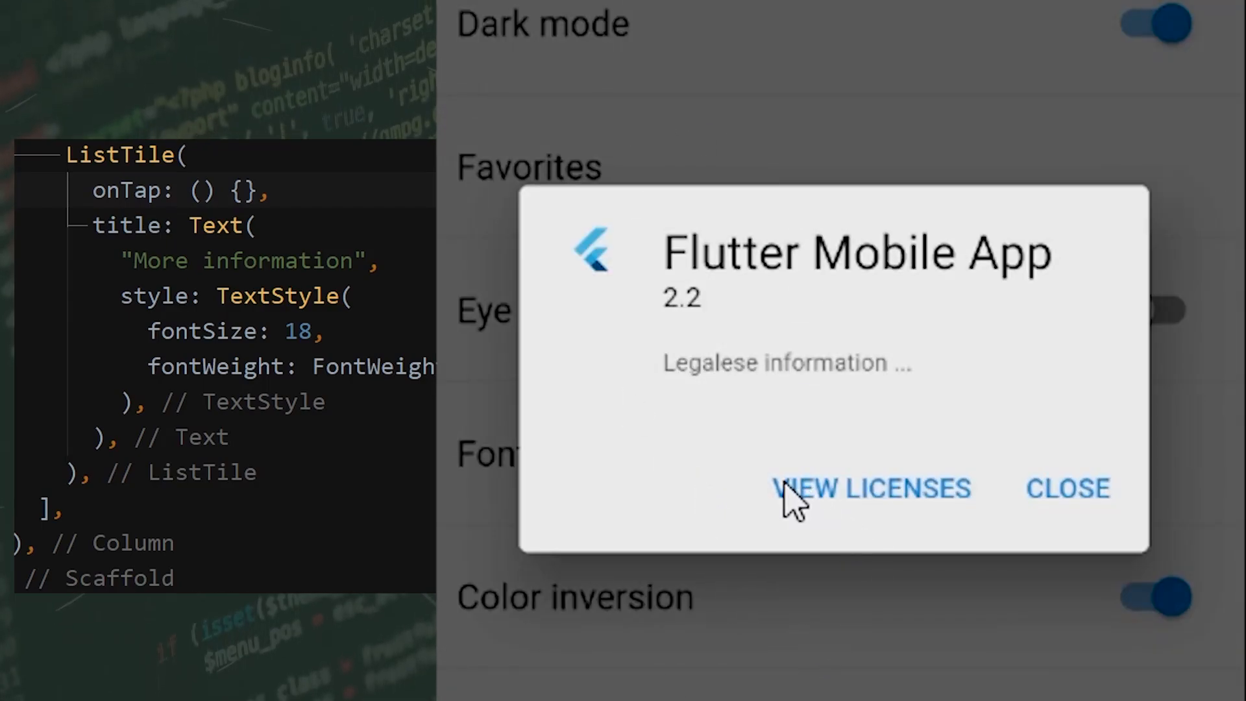
pyautogui.moveTo(746, 389)
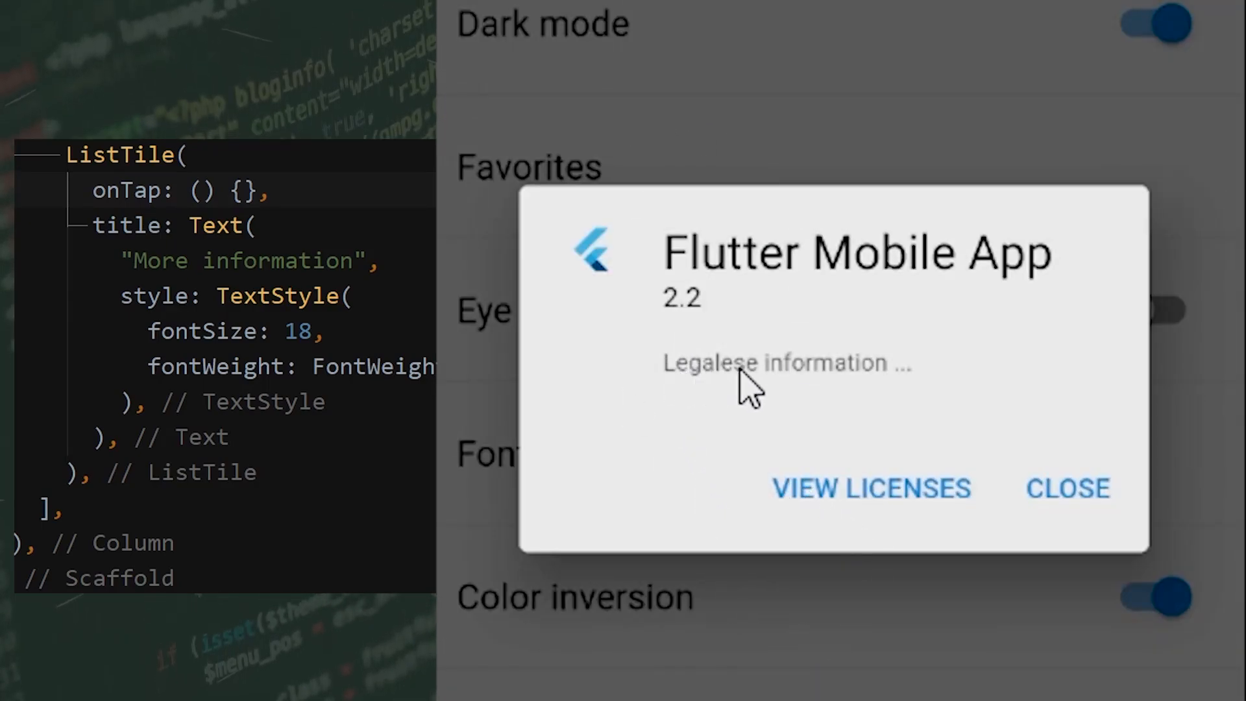
pyautogui.moveTo(802, 325)
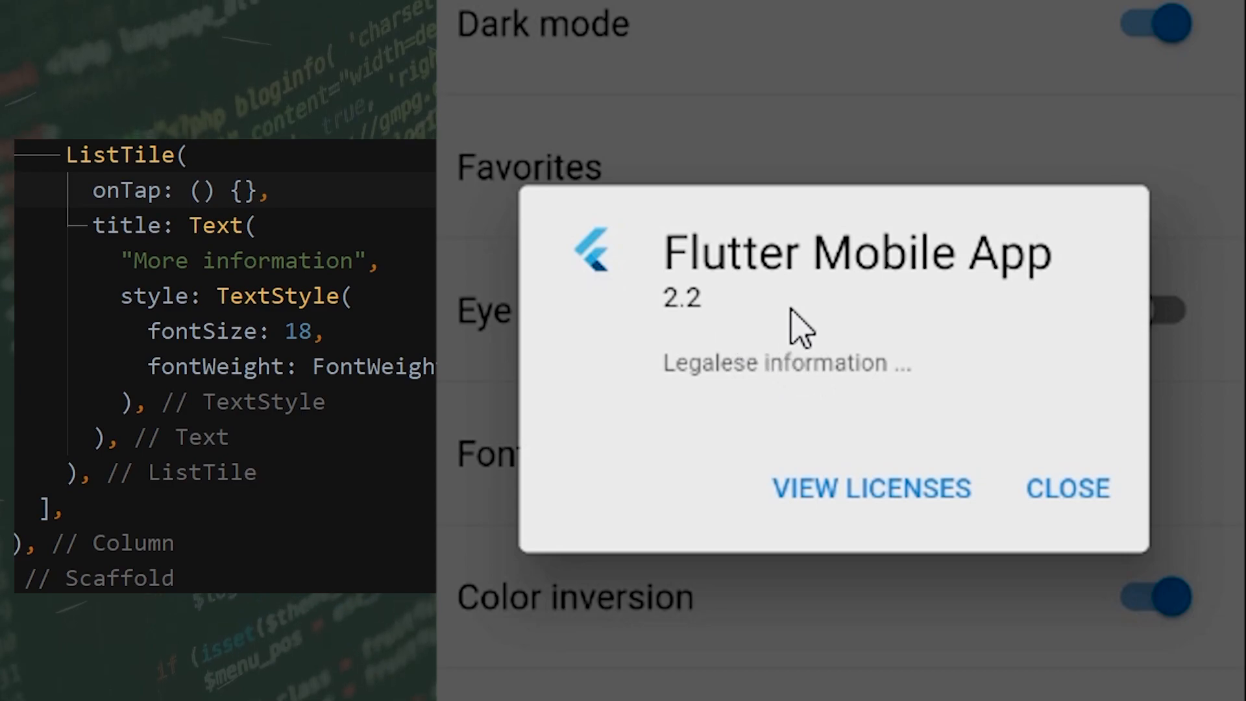
pyautogui.moveTo(989, 540)
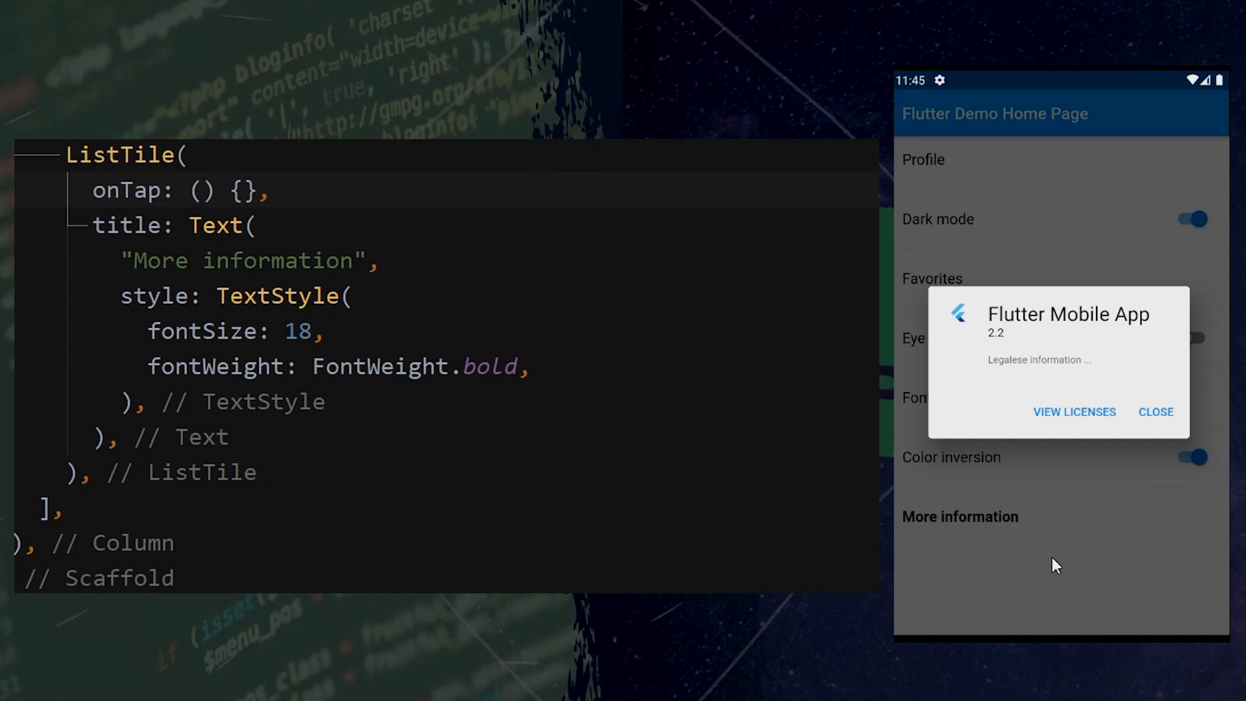
# Step: Make the More information onTap call showAboutDialog(context: context) and open the bare dialog
pyautogui.click(1155, 411)
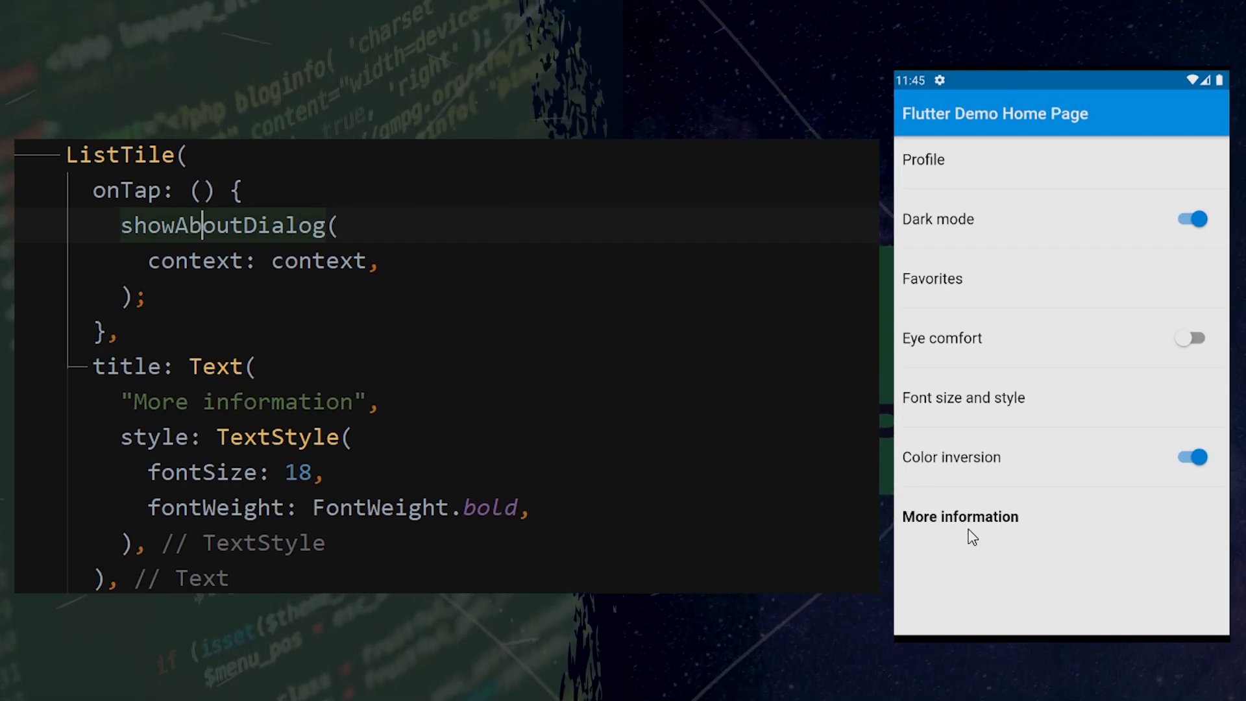
pyautogui.click(960, 515)
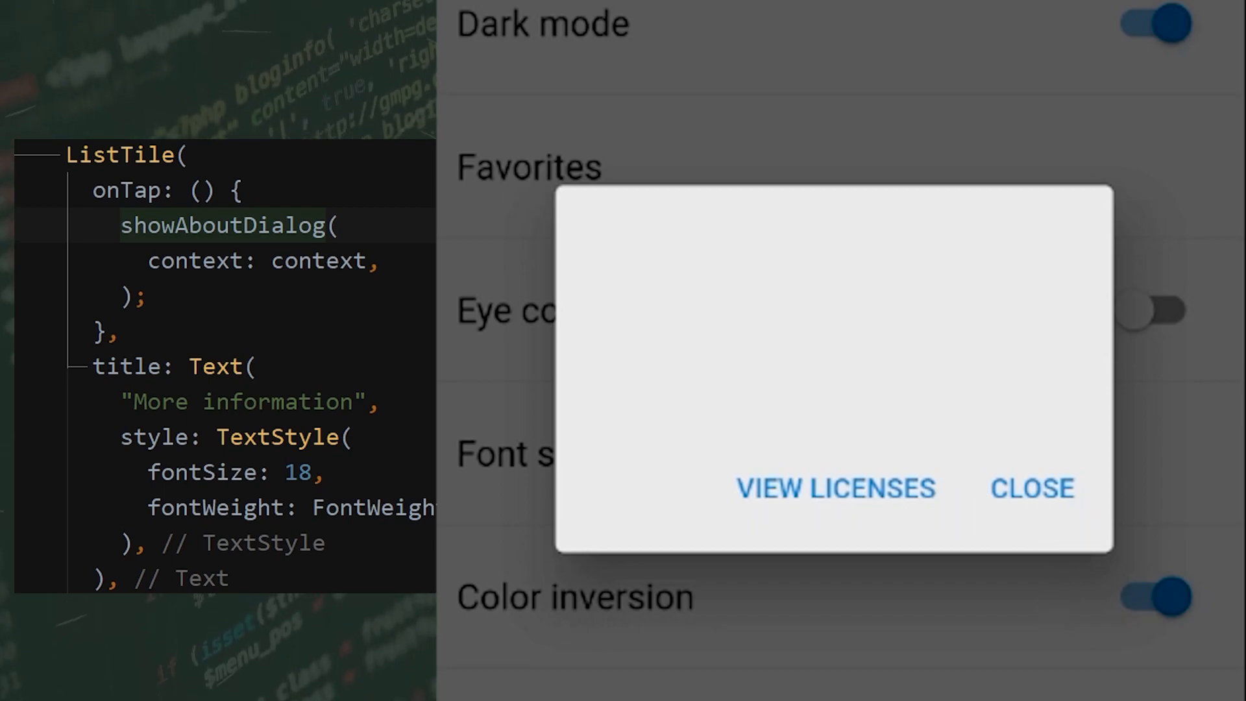
pyautogui.moveTo(604, 242)
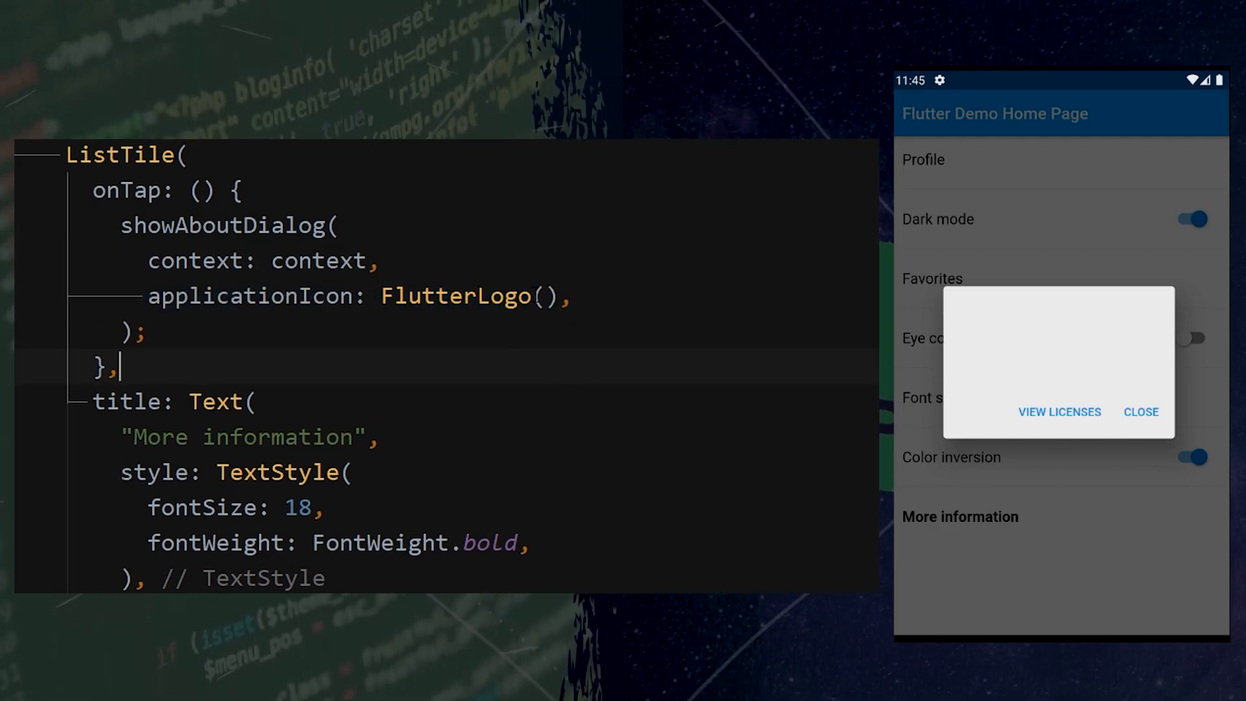
# Step: Reopen the About dialog to show the FlutterLogo icon, legalese and 'Flutter Mobile App' name
pyautogui.click(1140, 411)
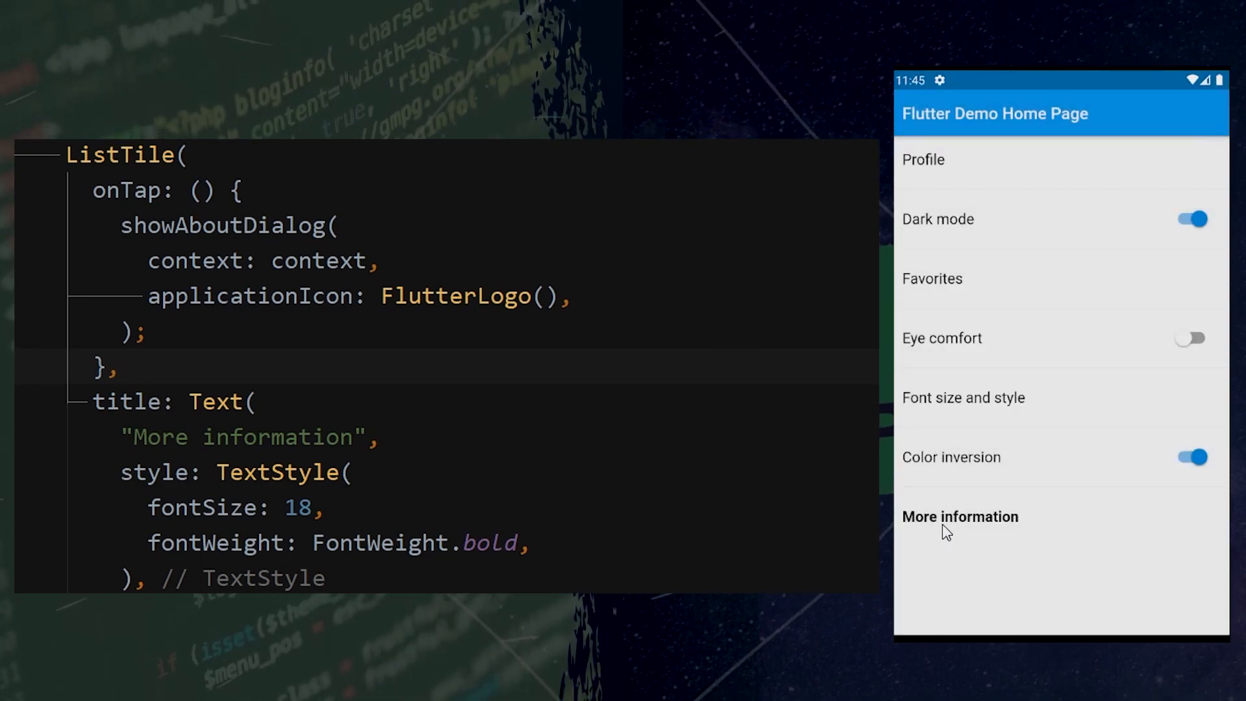
pyautogui.click(960, 517)
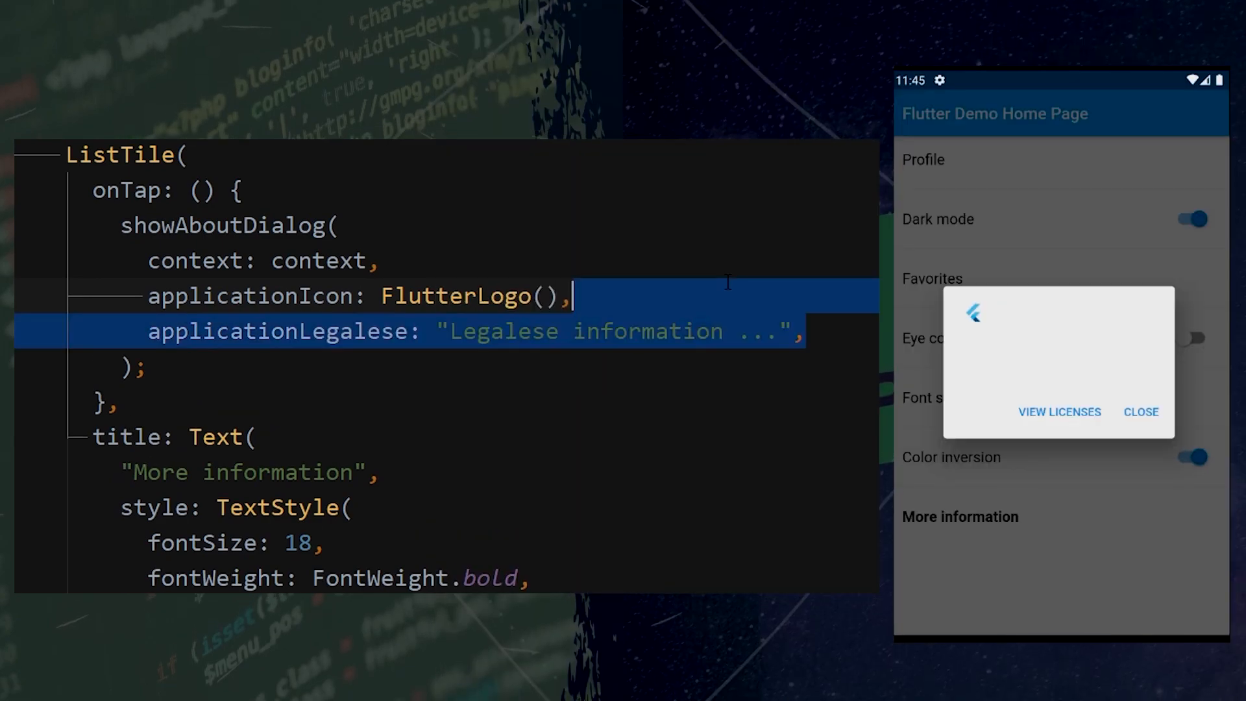
pyautogui.click(433, 446)
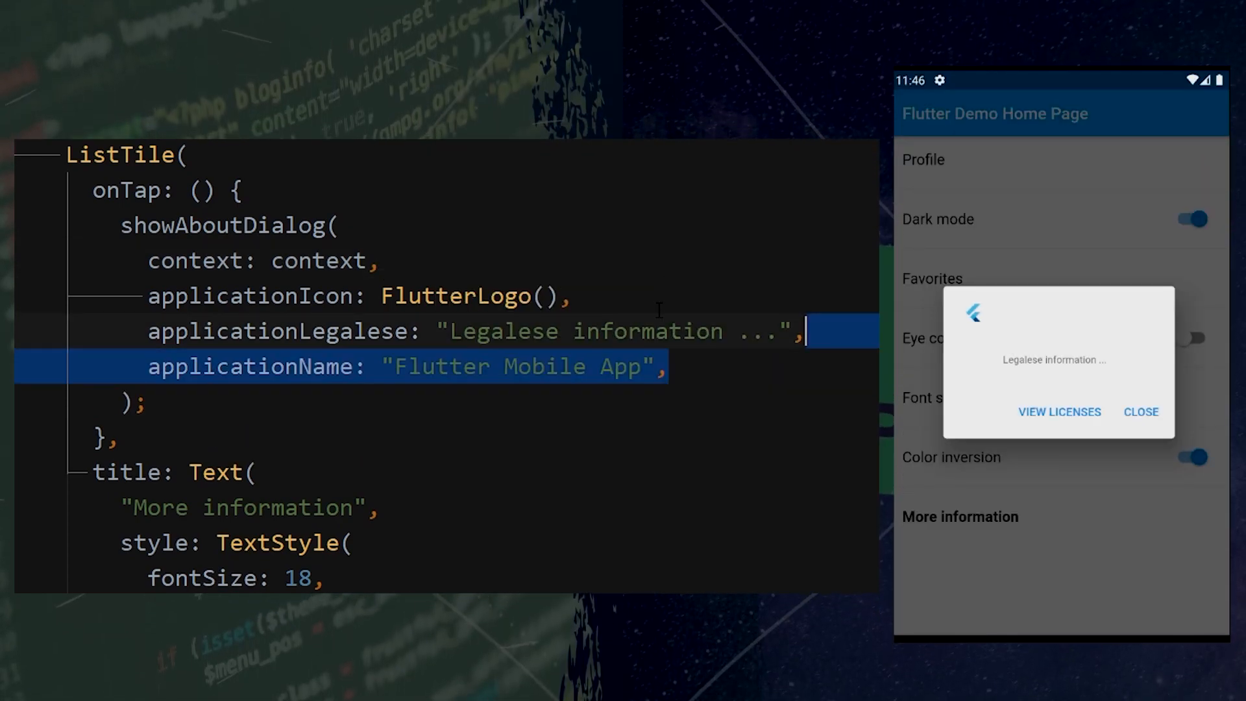
# Step: Reopen the About dialog and add applicationVersion: "2.2" to showAboutDialog
pyautogui.click(1140, 411)
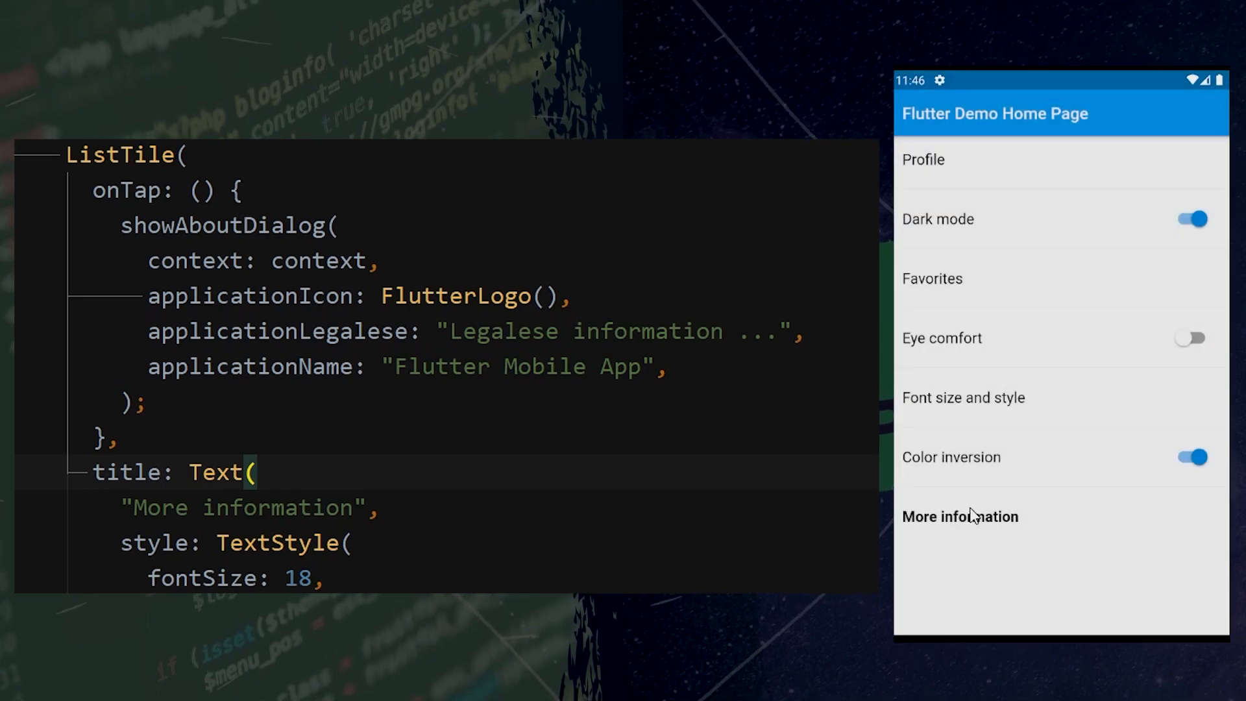
pyautogui.click(960, 516)
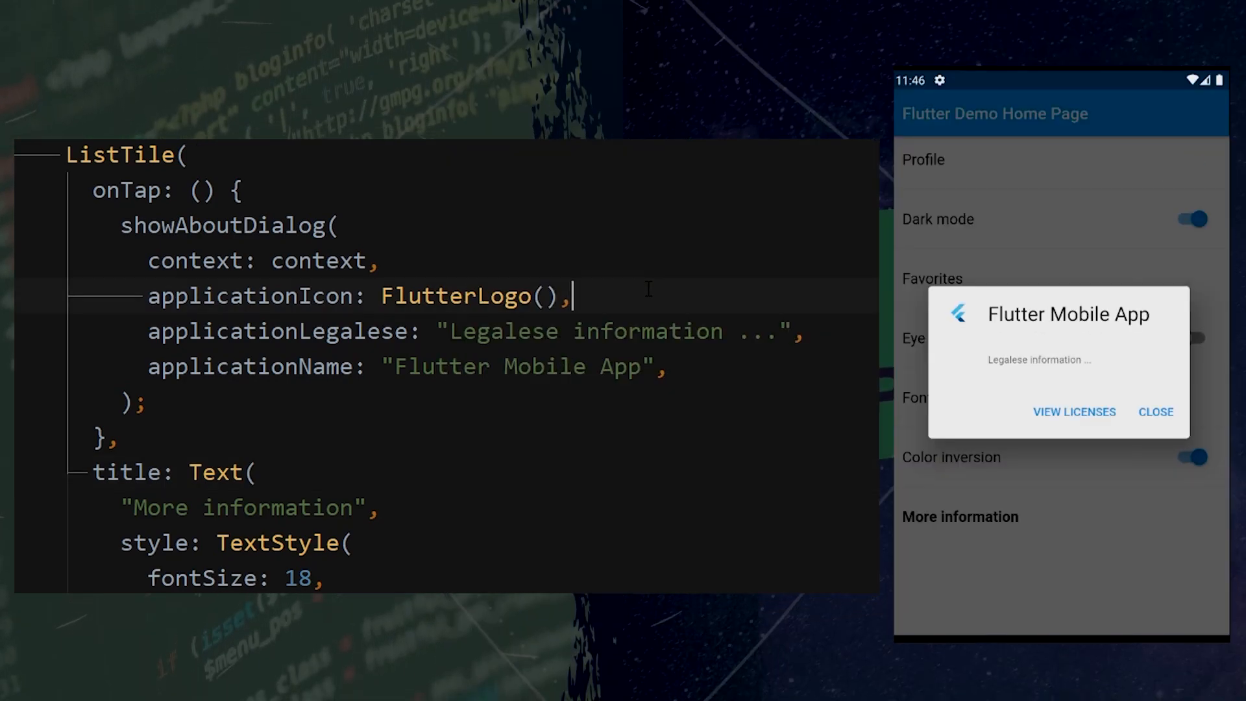
pyautogui.write('applicationVersion: "2.2",')
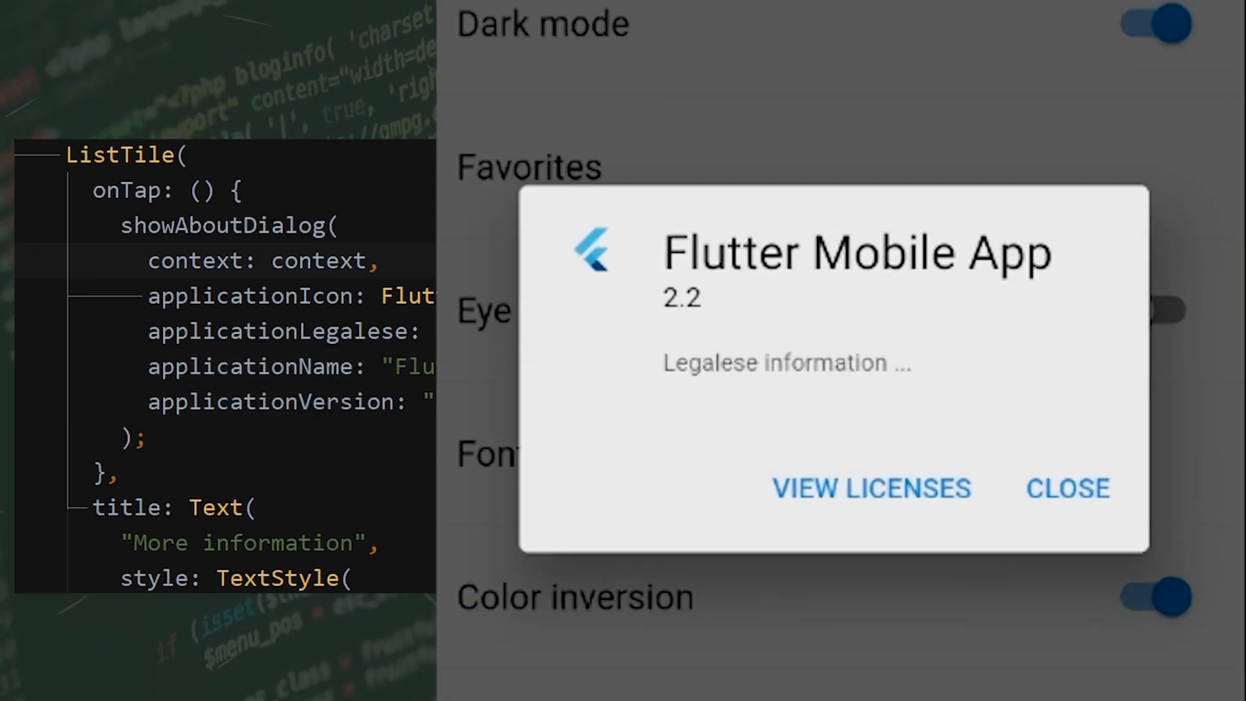
pyautogui.moveTo(691, 318)
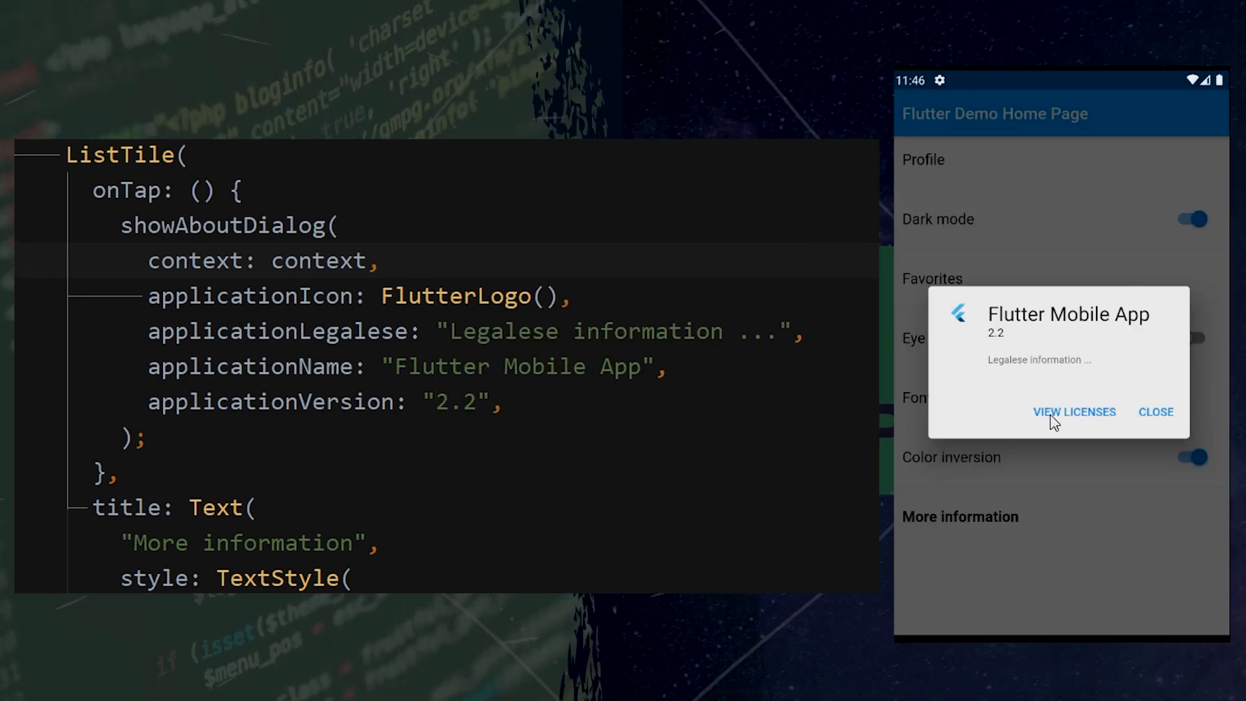
pyautogui.click(1074, 411)
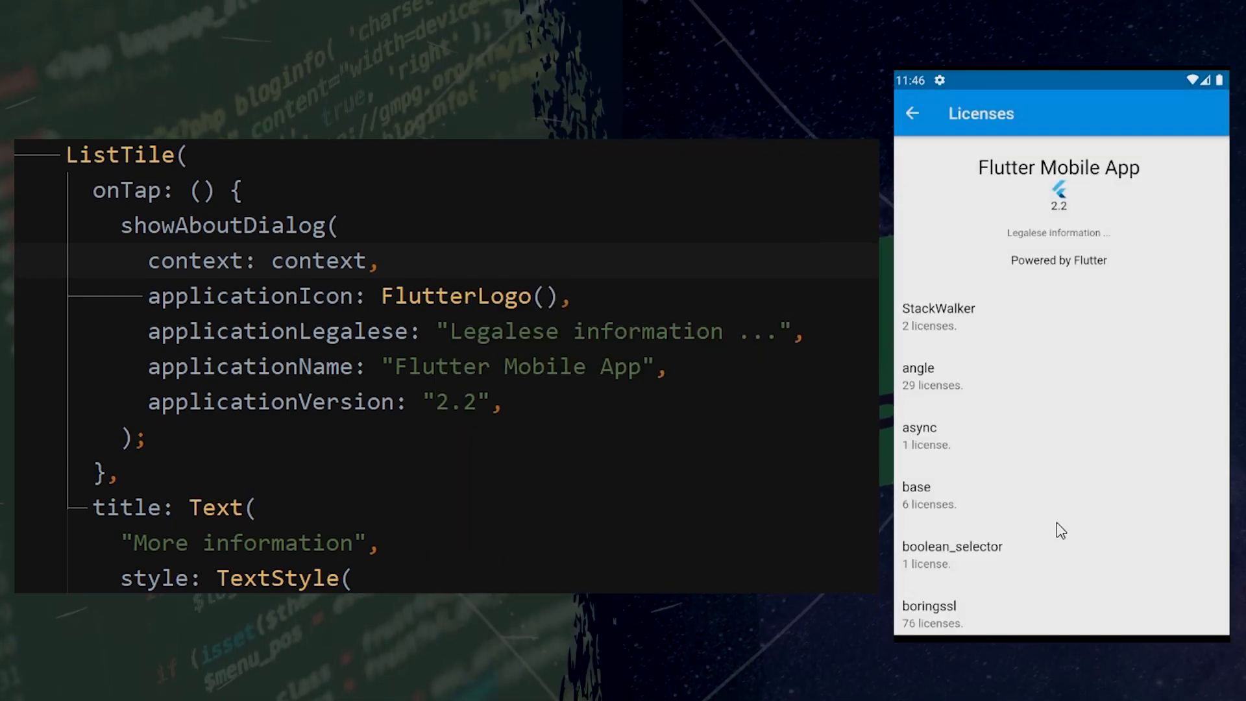
pyautogui.scroll(-3)
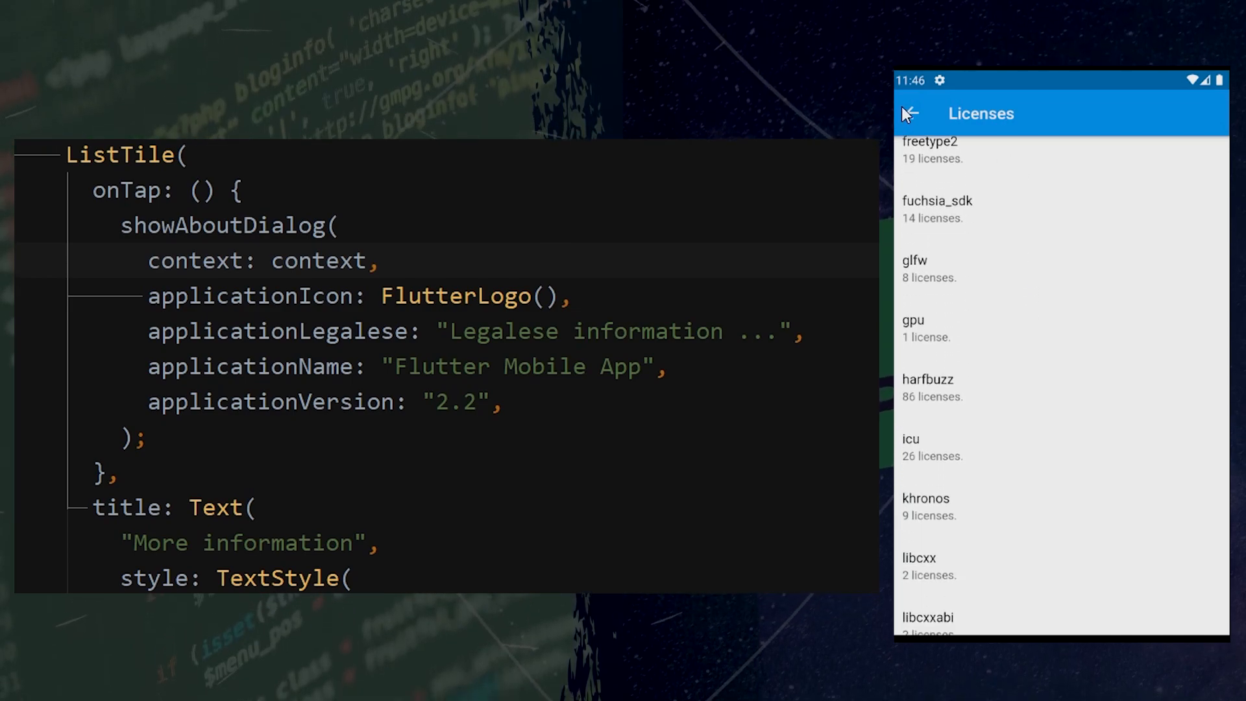
pyautogui.click(909, 114)
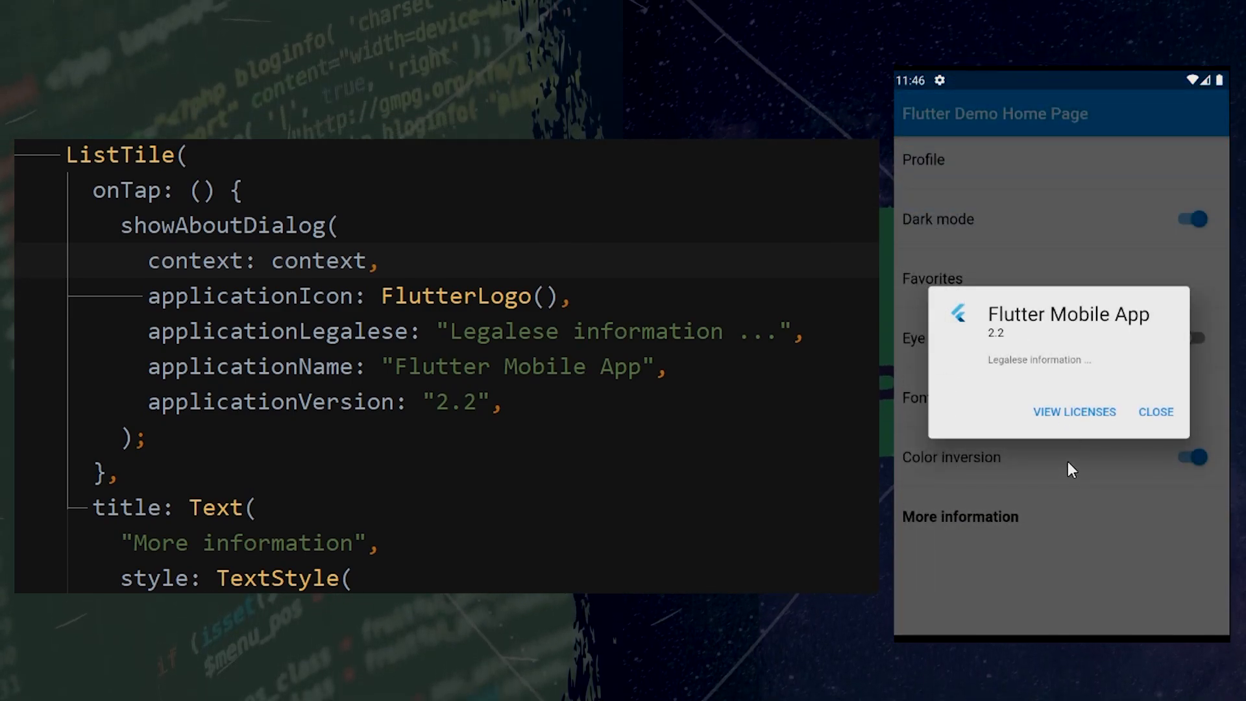